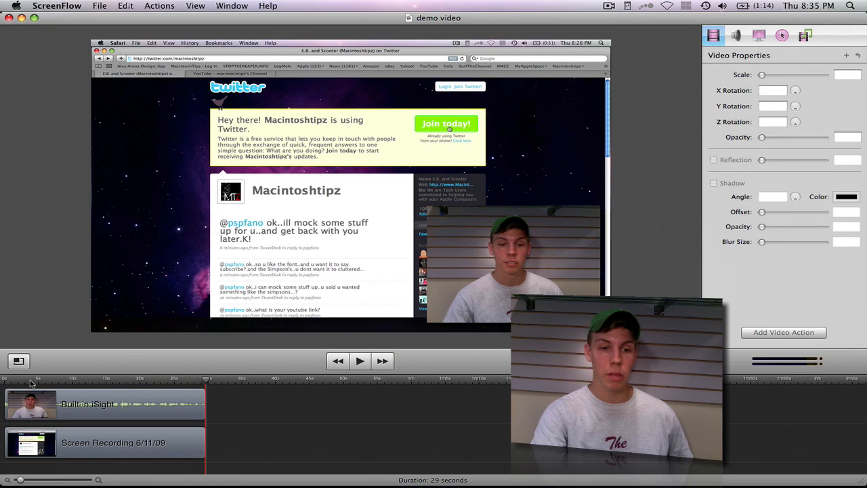
Preview the recording, then add a callout action to the screen recording clip at the playhead
{"action": "left_click", "coordinate": [361, 360]}
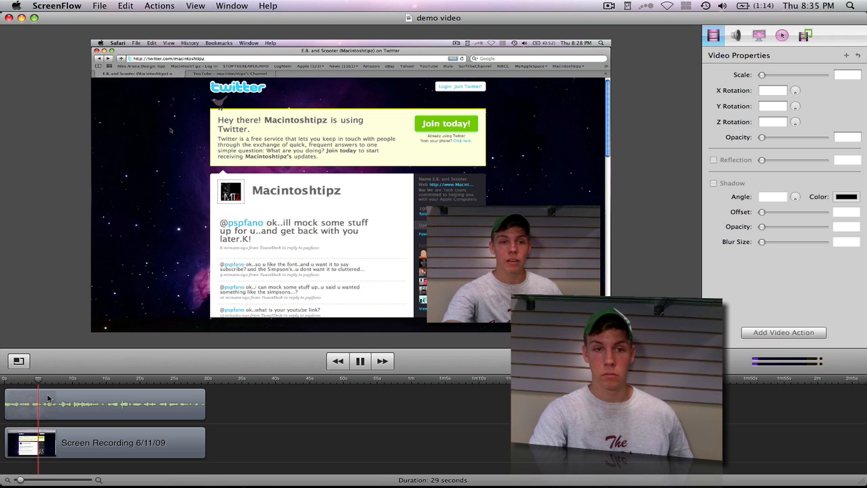
{"action": "left_click", "coordinate": [361, 361]}
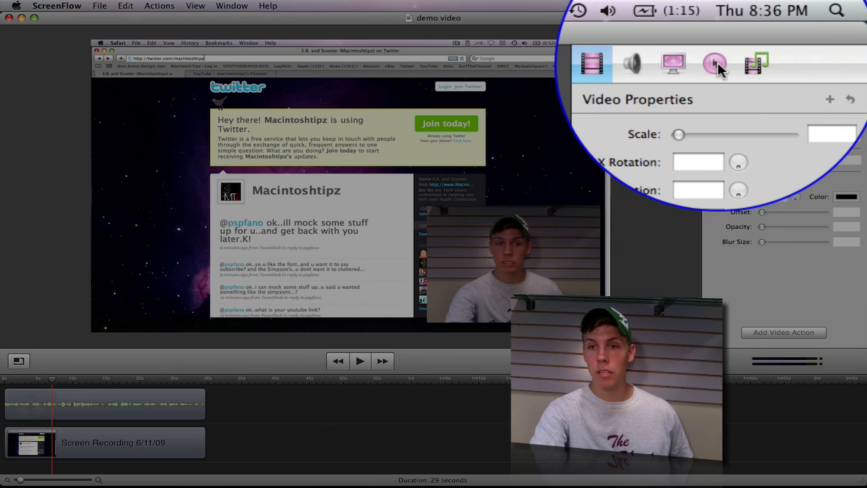
{"action": "mouse_move", "coordinate": [716, 65]}
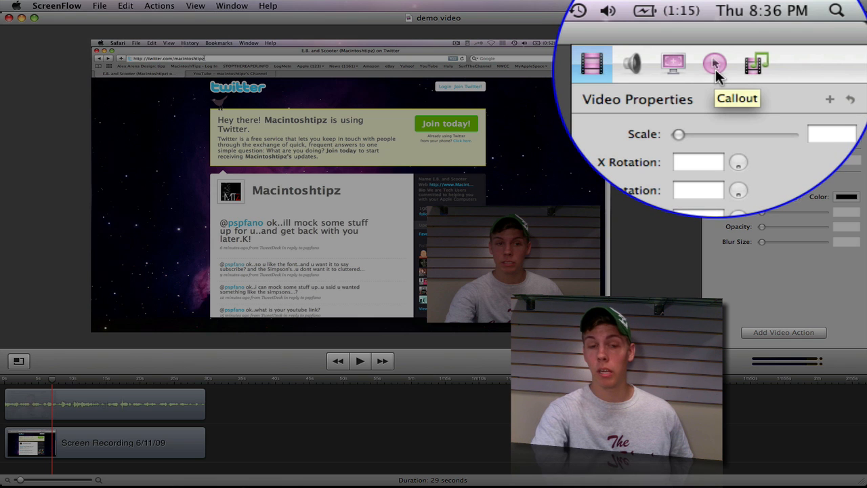
{"action": "left_click", "coordinate": [716, 64]}
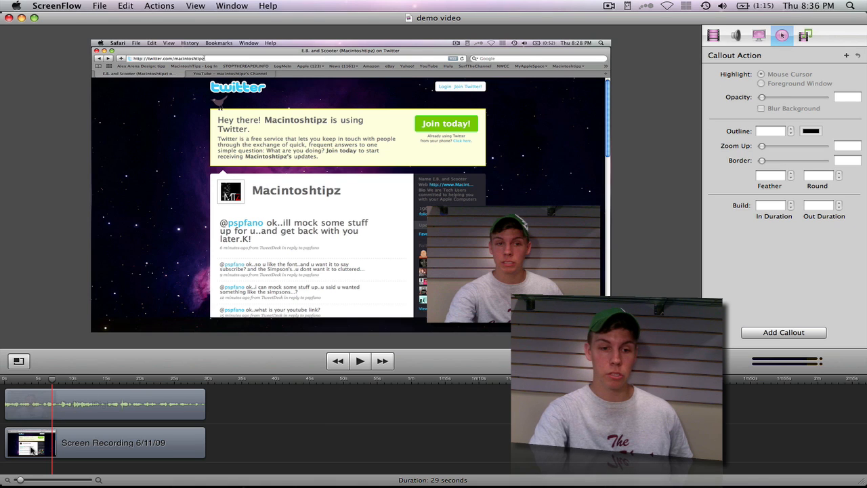
{"action": "left_click", "coordinate": [101, 441]}
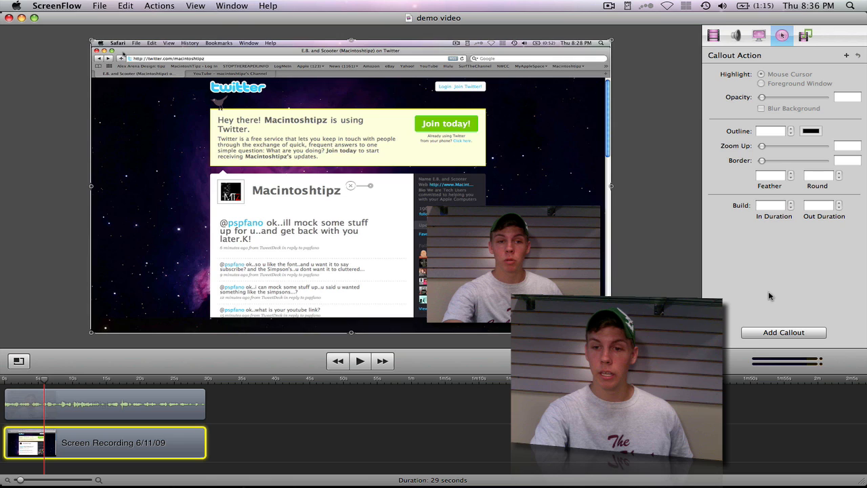
{"action": "left_click", "coordinate": [783, 332]}
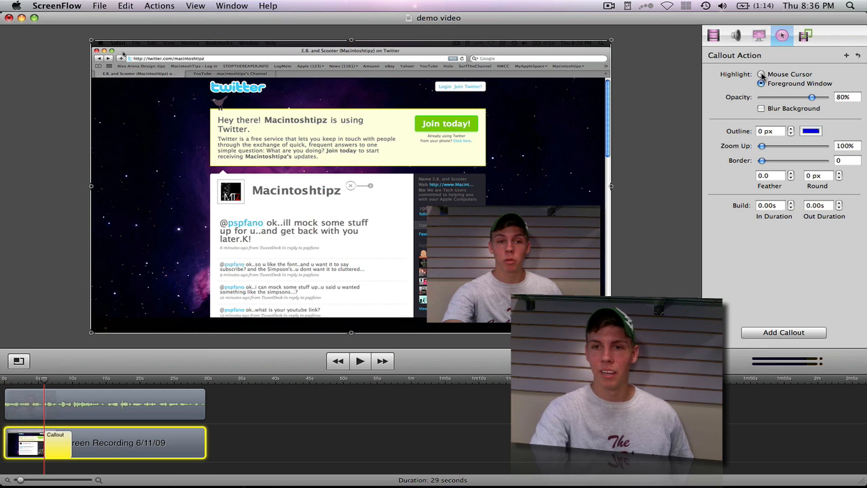
Set the callout to highlight the cursor area with 32% opacity, trying and removing background blur
{"action": "left_click", "coordinate": [761, 73]}
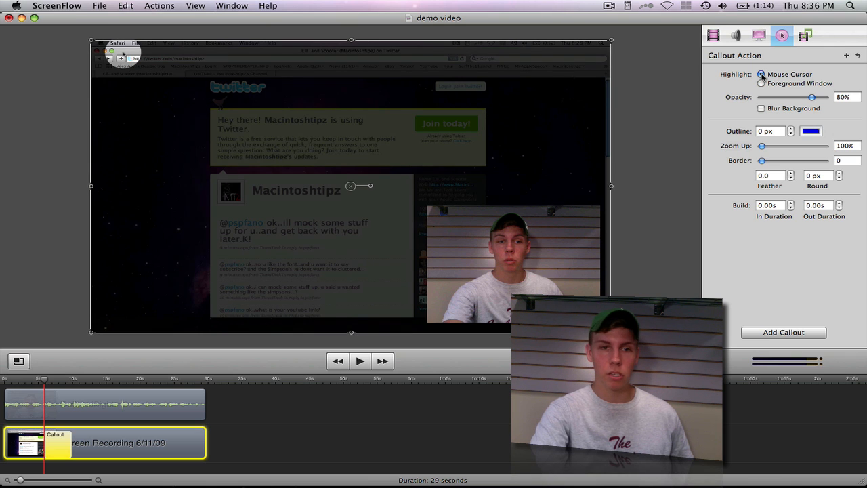
{"action": "left_click_drag", "start_coordinate": [812, 98], "coordinate": [824, 97]}
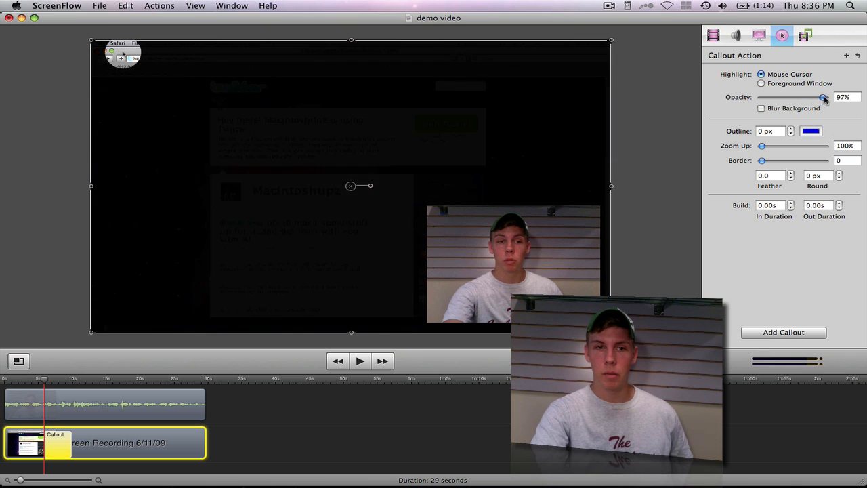
{"action": "left_click_drag", "start_coordinate": [823, 97], "coordinate": [825, 97]}
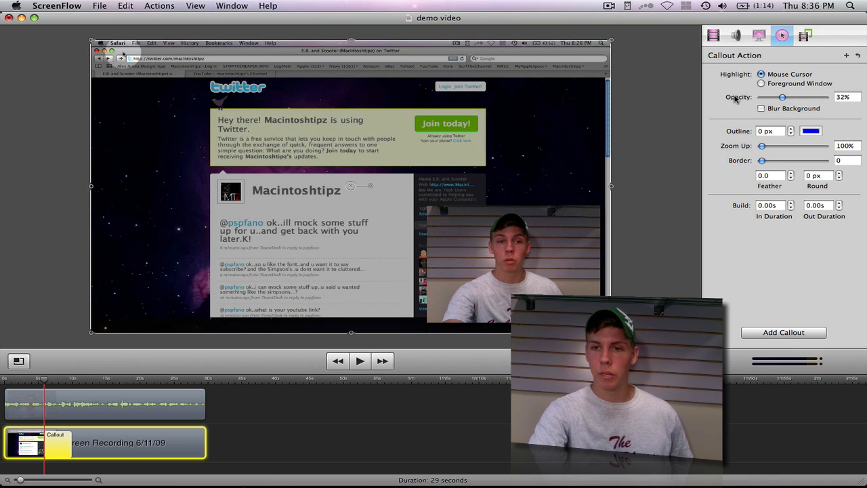
{"action": "left_click", "coordinate": [762, 108]}
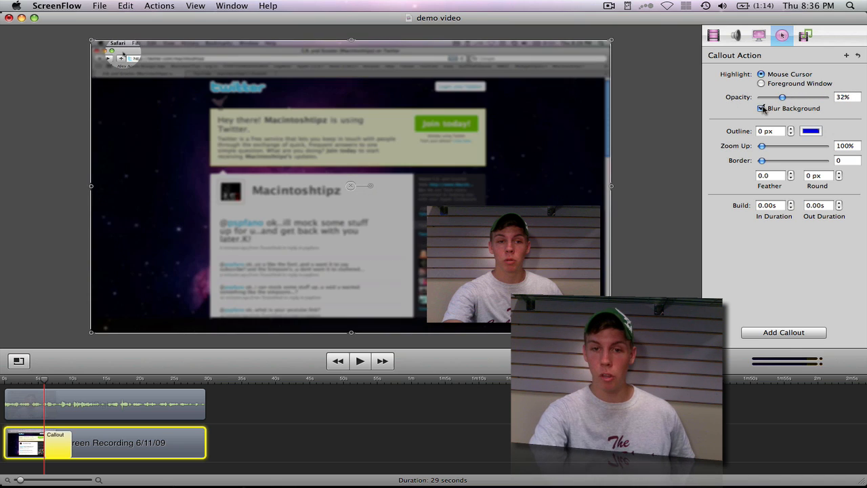
{"action": "left_click", "coordinate": [762, 108]}
{"action": "type", "text": "2"}
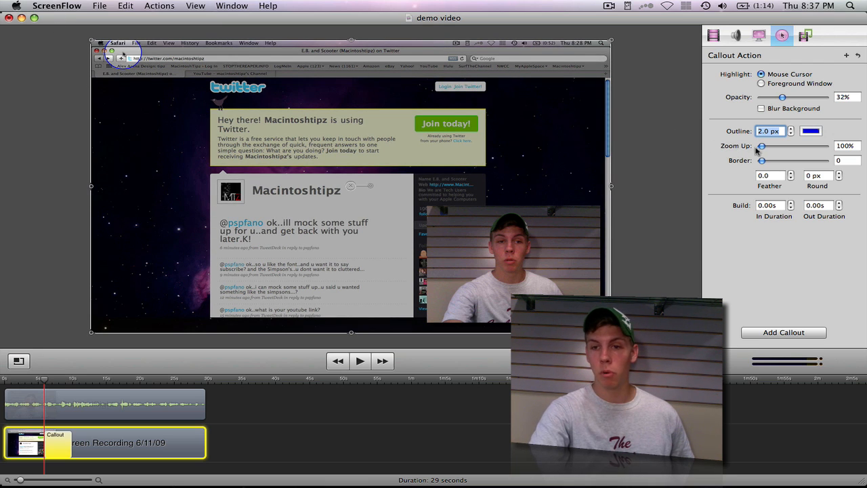
Magnify the callout over the browser's address area to about 263%
{"action": "left_click_drag", "start_coordinate": [762, 147], "coordinate": [730, 146]}
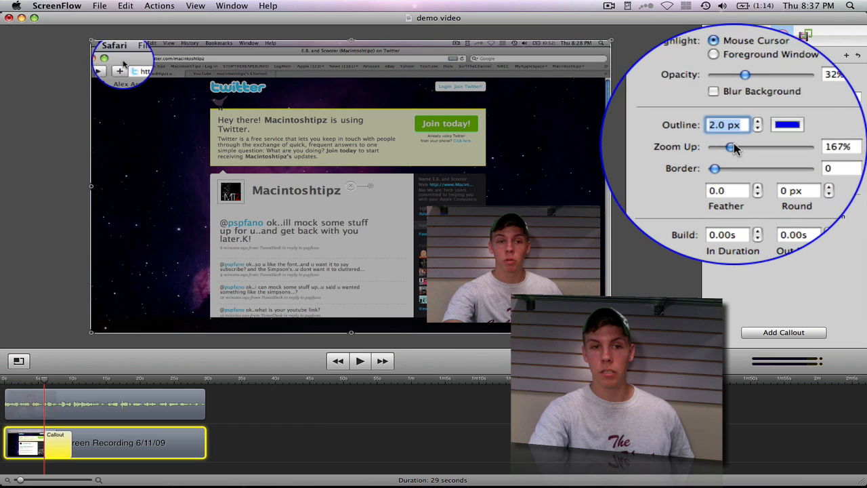
{"action": "left_click_drag", "start_coordinate": [730, 146], "coordinate": [801, 135]}
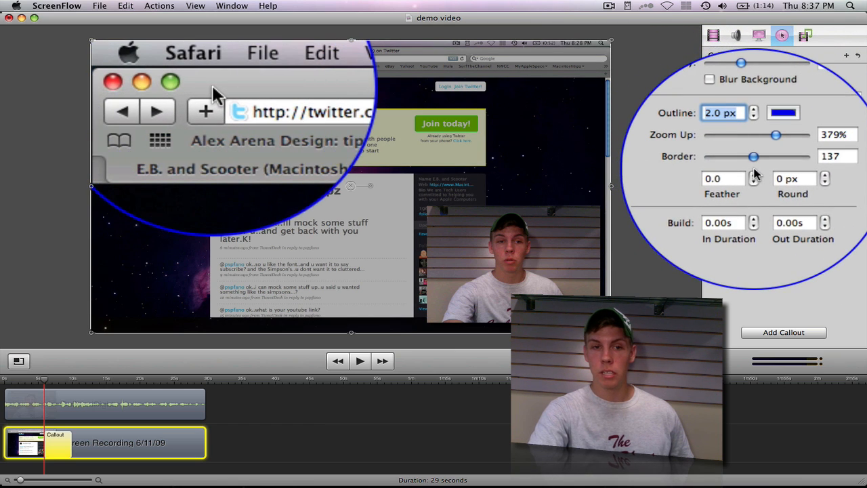
{"action": "left_click_drag", "start_coordinate": [775, 136], "coordinate": [772, 145]}
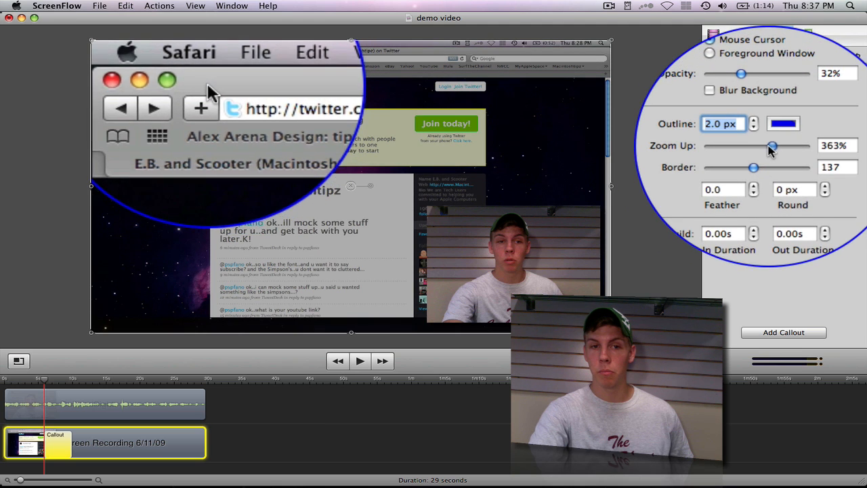
{"action": "left_click_drag", "start_coordinate": [772, 145], "coordinate": [748, 138]}
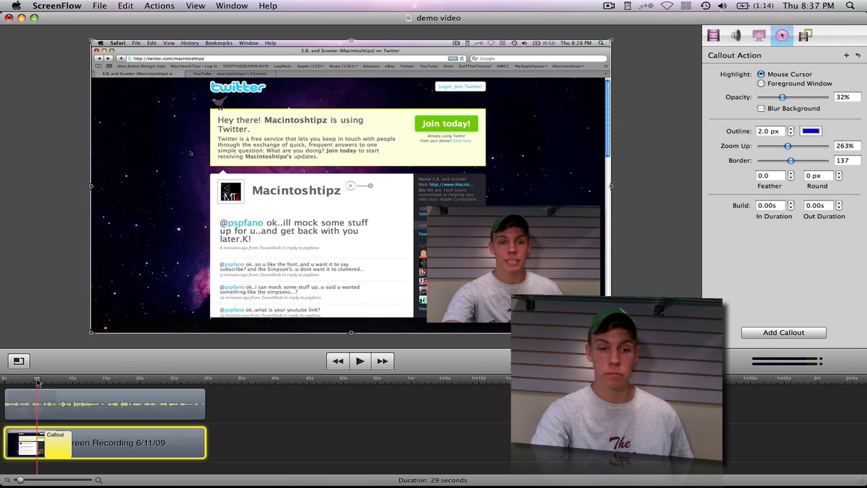
Scrub through the callout to preview it magnifying the Join today! button
{"action": "left_click", "coordinate": [361, 361]}
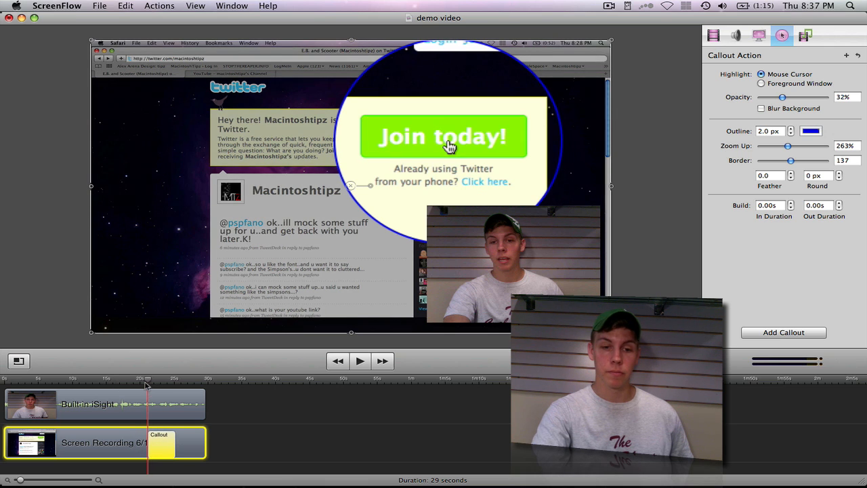
{"action": "left_click", "coordinate": [360, 360]}
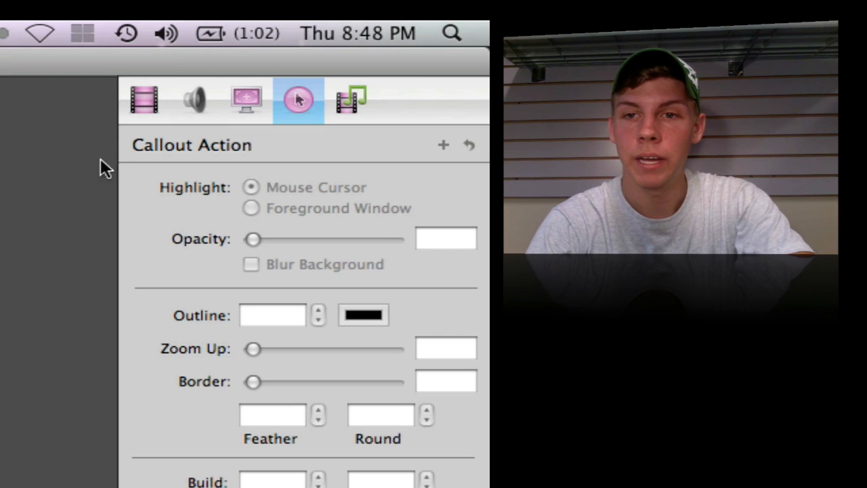
{"action": "mouse_move", "coordinate": [252, 217]}
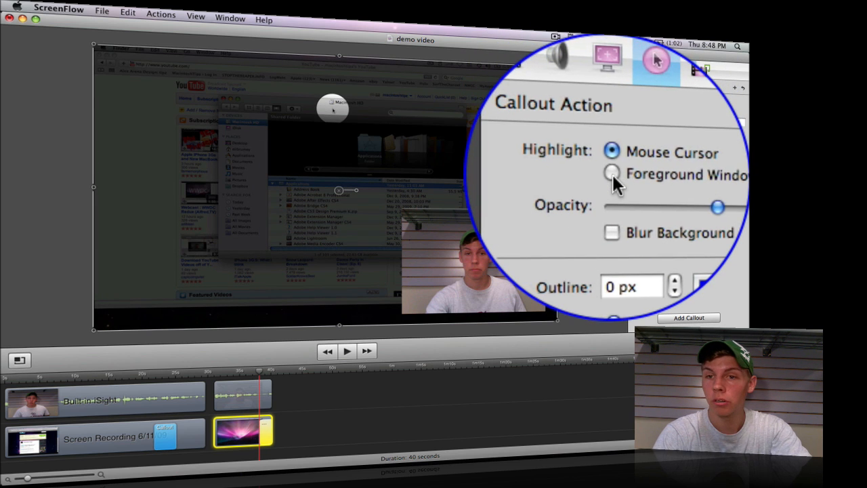
Make the demo callout highlight the foreground window with the background blurred
{"action": "left_click", "coordinate": [612, 174]}
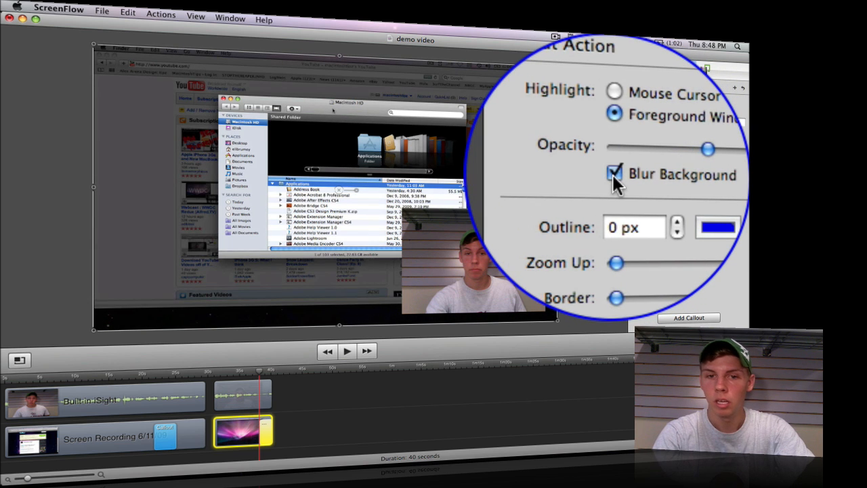
{"action": "left_click", "coordinate": [615, 173]}
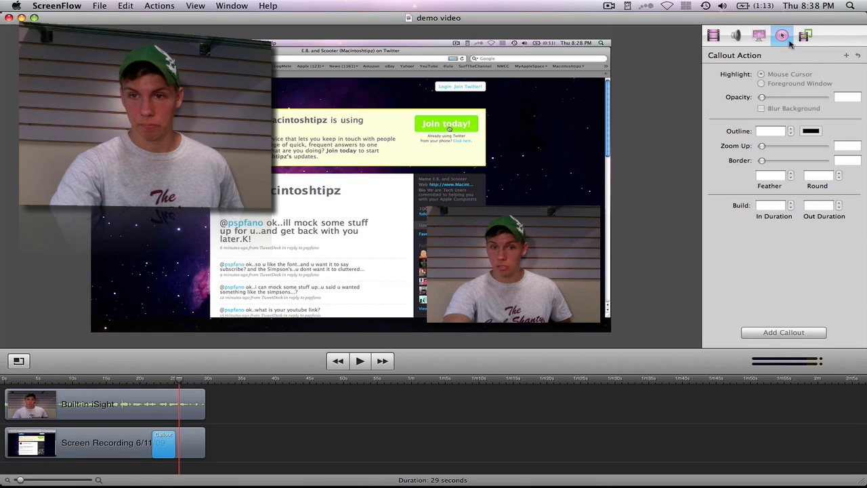
Import the Lotus.caf music file from the Desktop into the project media and timeline
{"action": "left_click", "coordinate": [804, 36]}
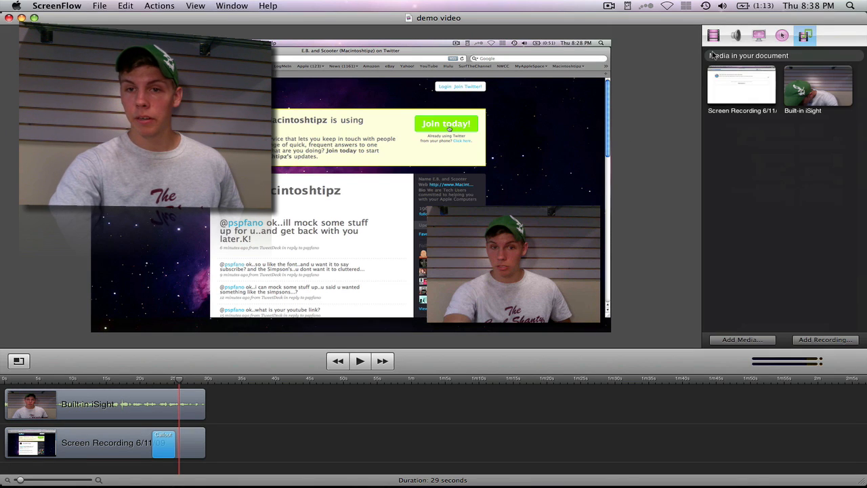
{"action": "mouse_move", "coordinate": [805, 35]}
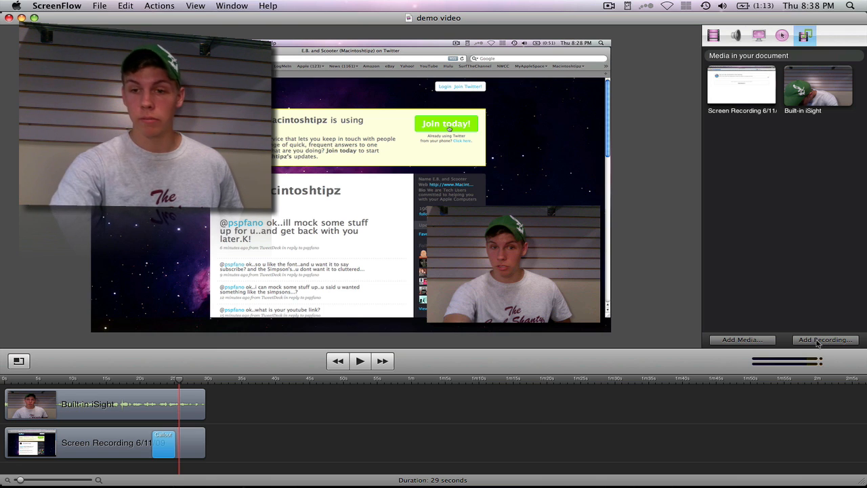
{"action": "left_click", "coordinate": [741, 339]}
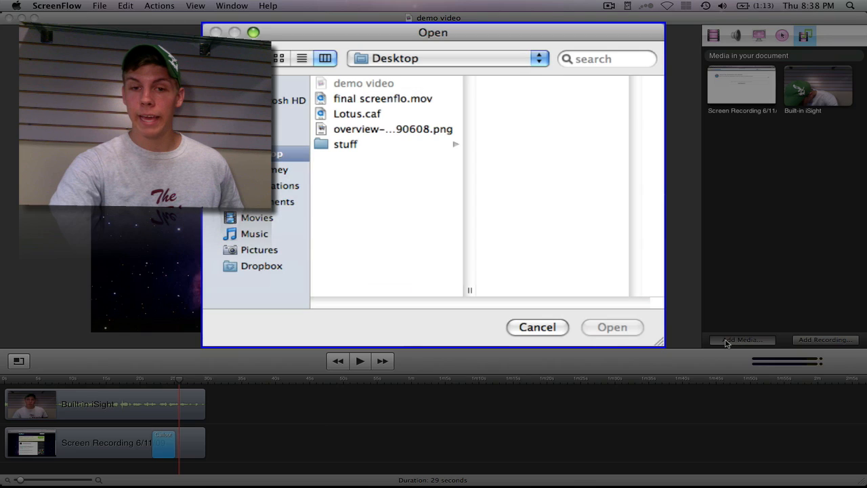
{"action": "left_click", "coordinate": [357, 114]}
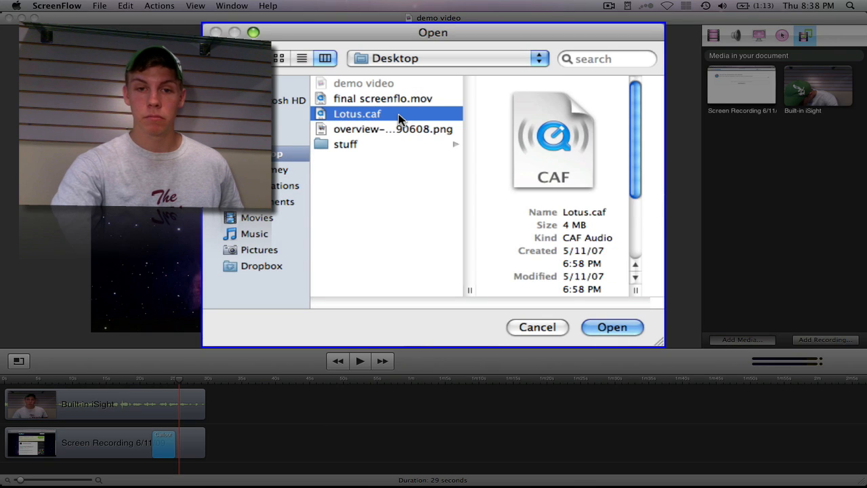
{"action": "left_click", "coordinate": [612, 326]}
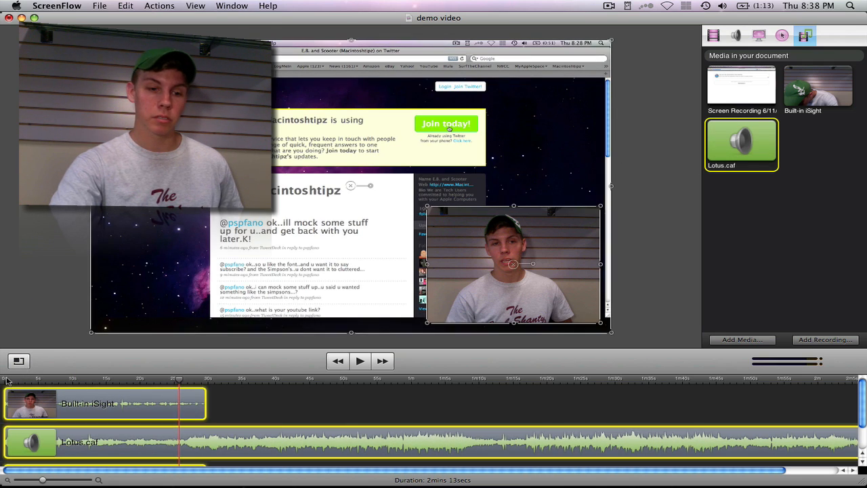
Play the start to hear the music and check the audio track's volume settings
{"action": "left_click", "coordinate": [360, 361]}
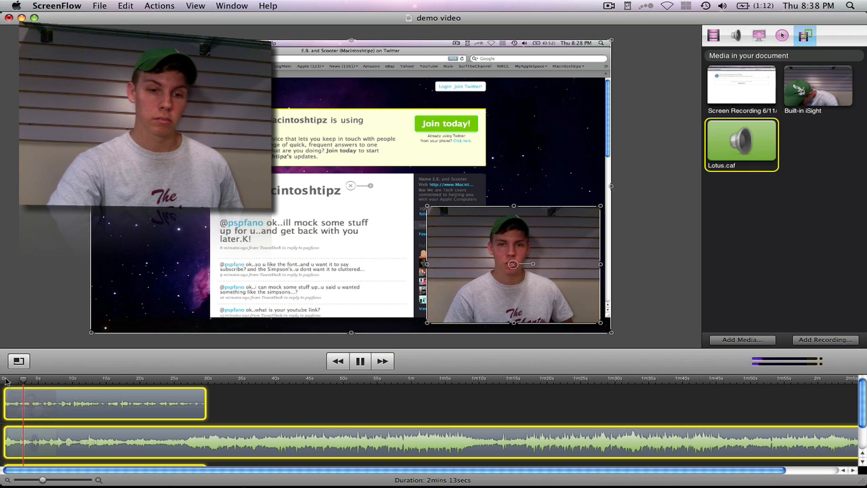
{"action": "left_click", "coordinate": [361, 360]}
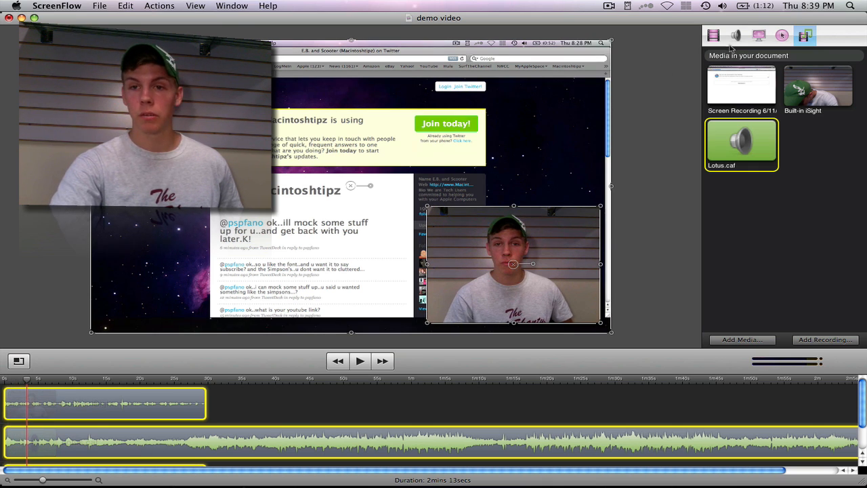
{"action": "left_click", "coordinate": [736, 36]}
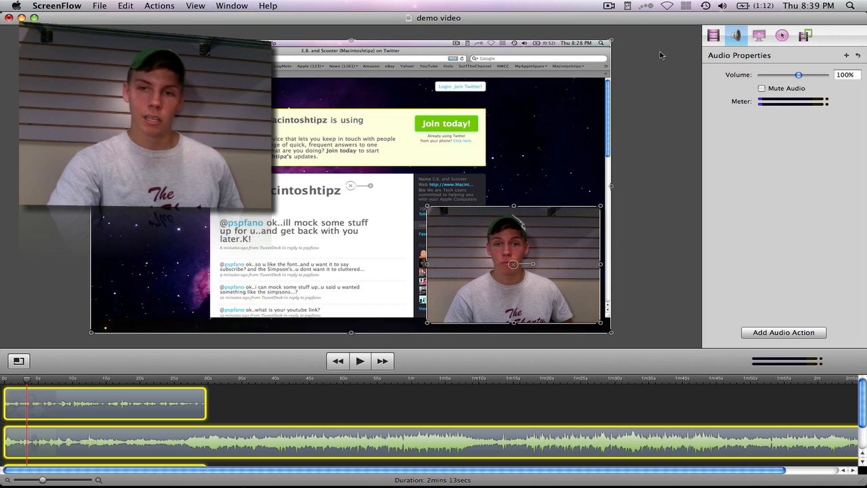
{"action": "left_click", "coordinate": [805, 35]}
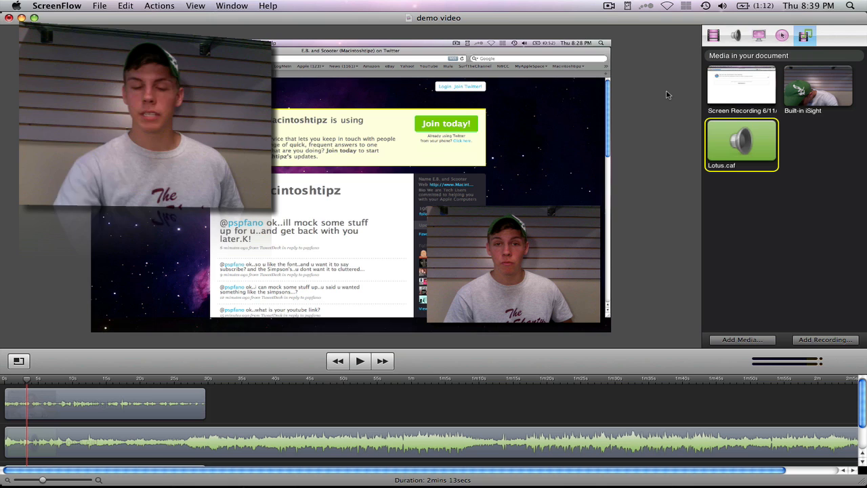